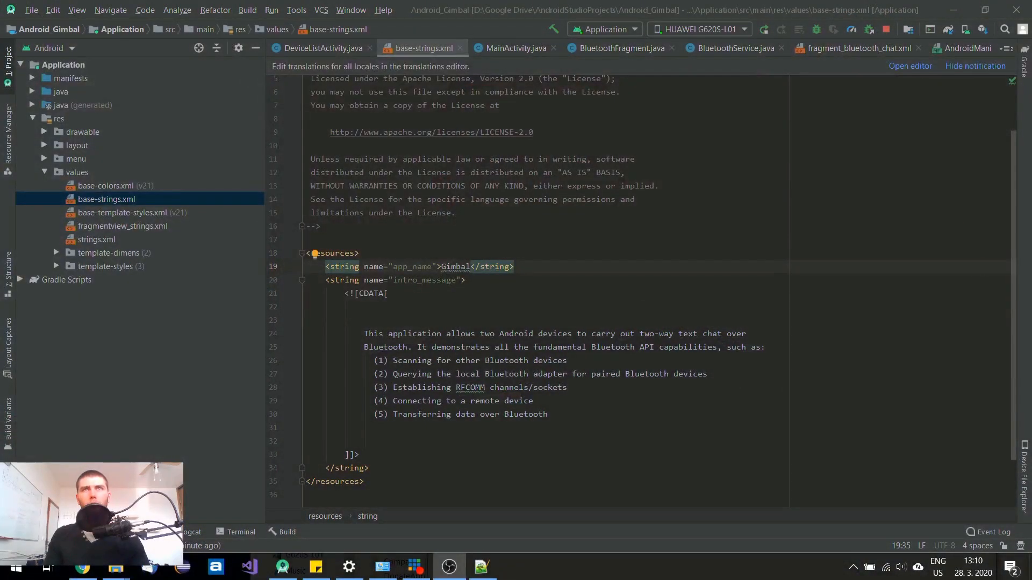
Step: Show DeviceListActivity.java to verify its eu.cyberpunktech.gimbal.bluetooth package and imports
{"action": "left_click", "coordinate": [320, 48]}
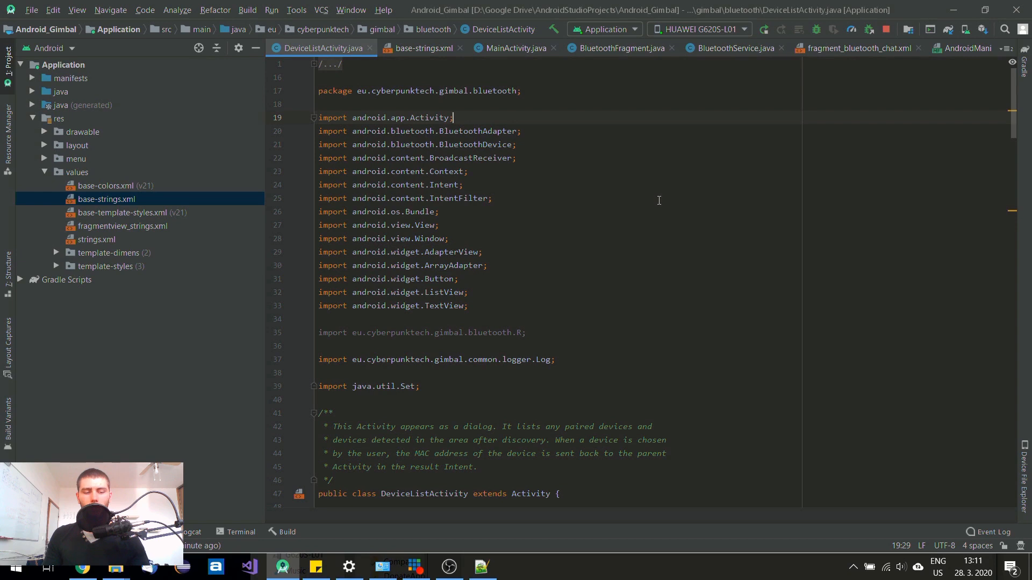
{"action": "mouse_move", "coordinate": [608, 139]}
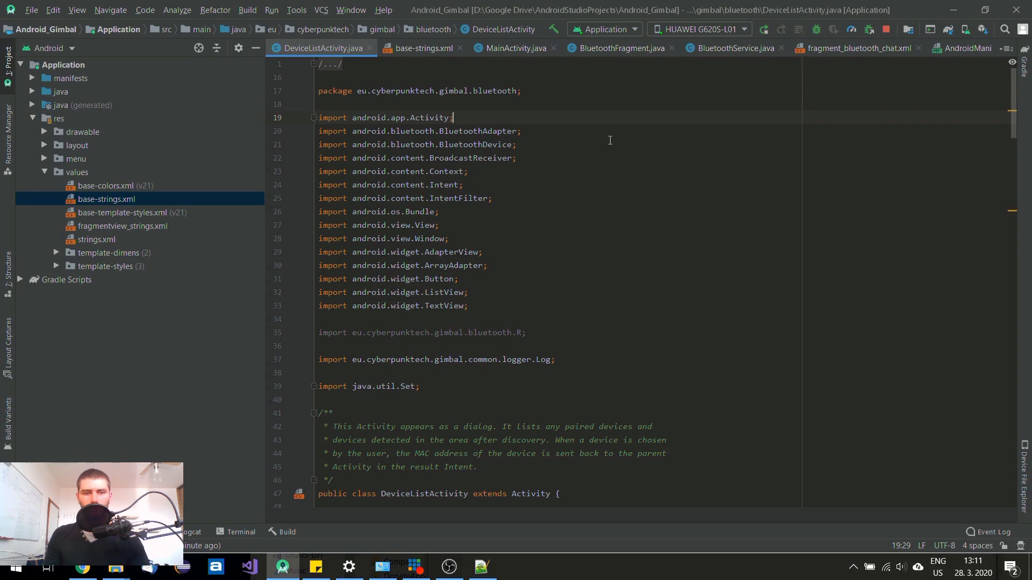